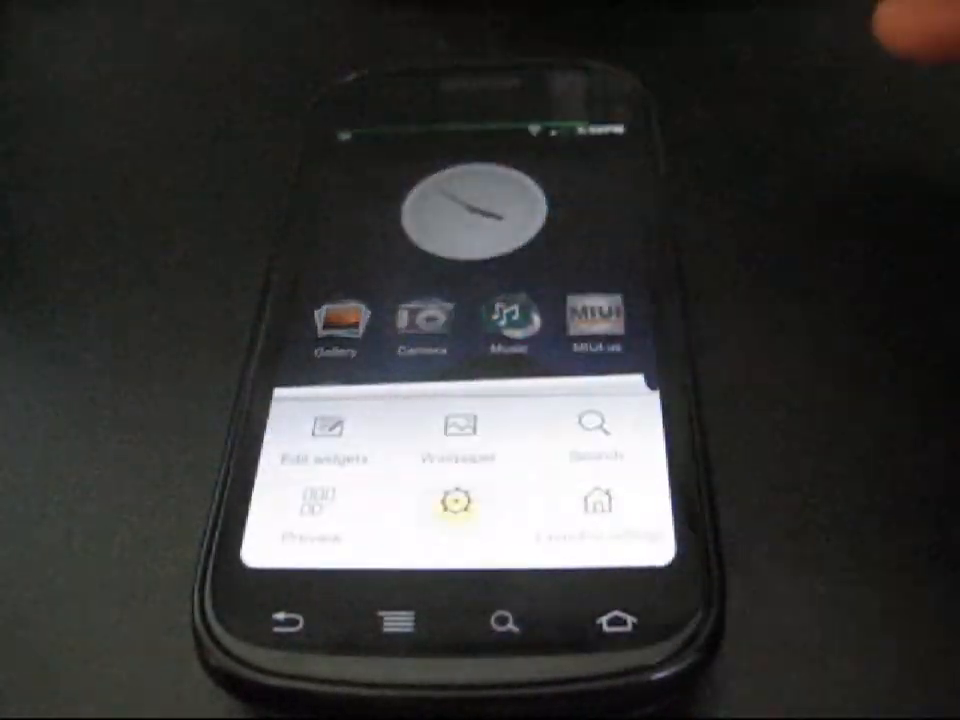
# Open the Settings app, landing on MIUI's personal settings list.
pyautogui.click(595, 515)
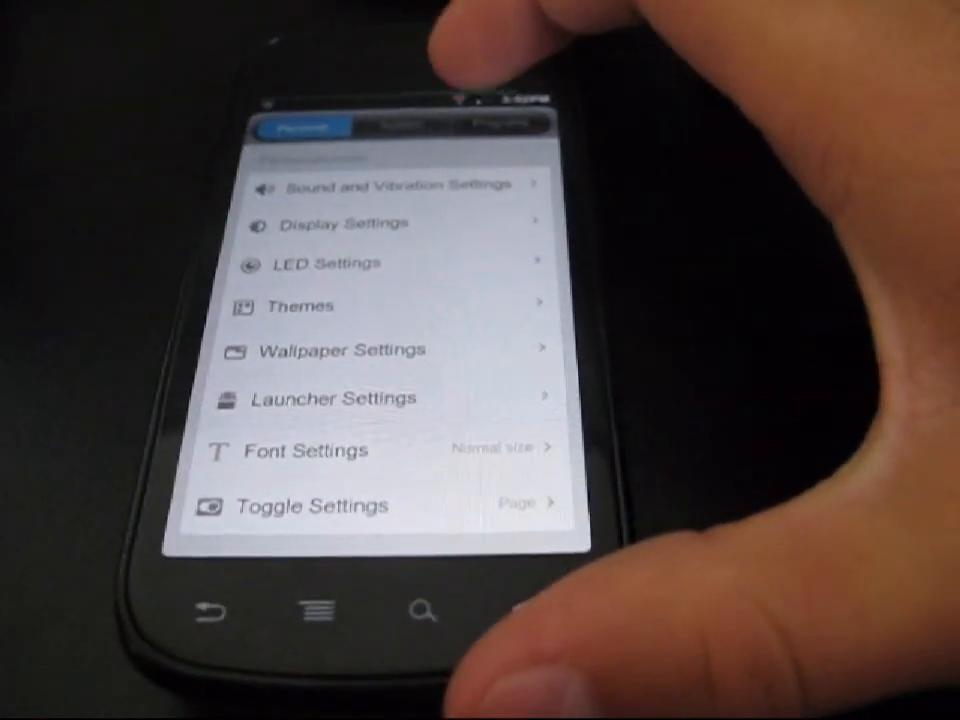